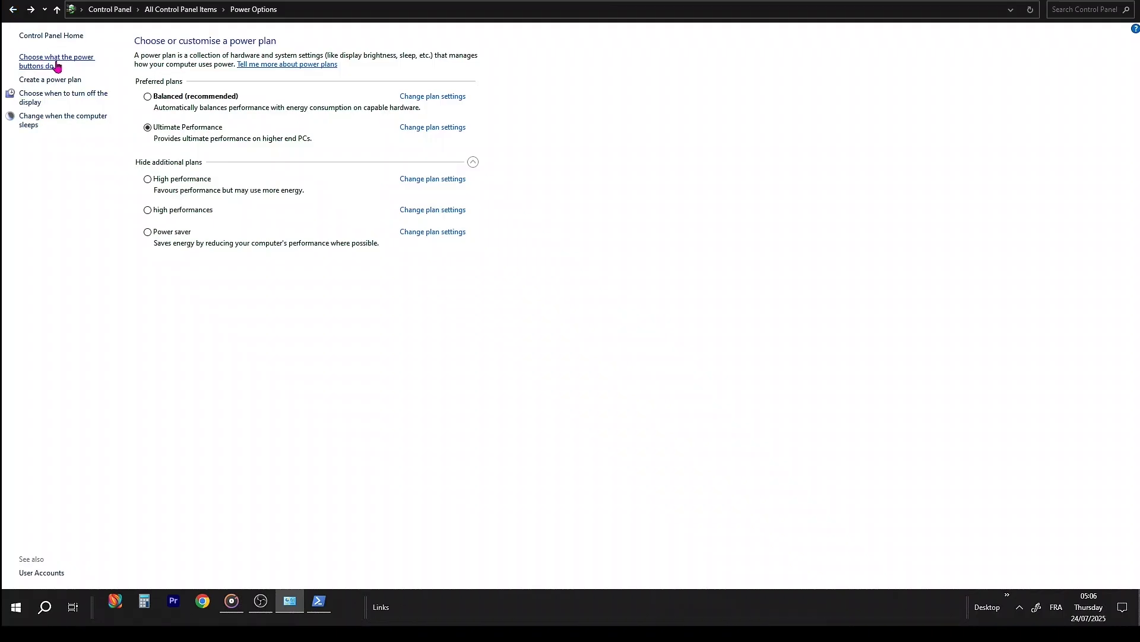
Unlock the shut-down settings under power buttons and switch off 'Turn on fast start-up'
{"action": "left_click", "coordinate": [56, 61]}
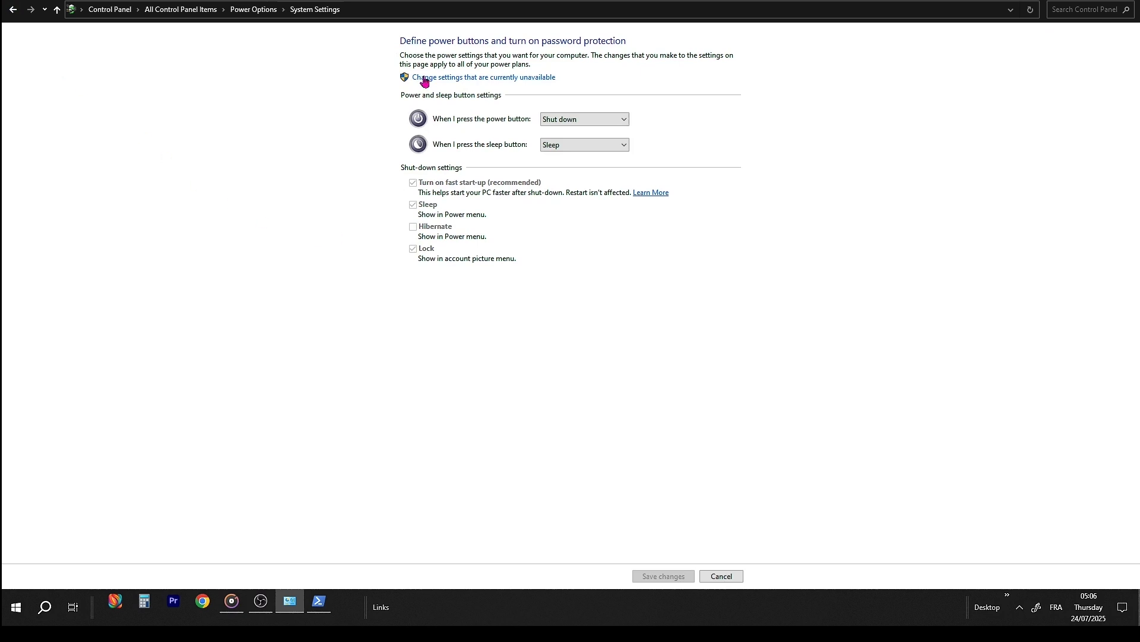
{"action": "left_click", "coordinate": [484, 77]}
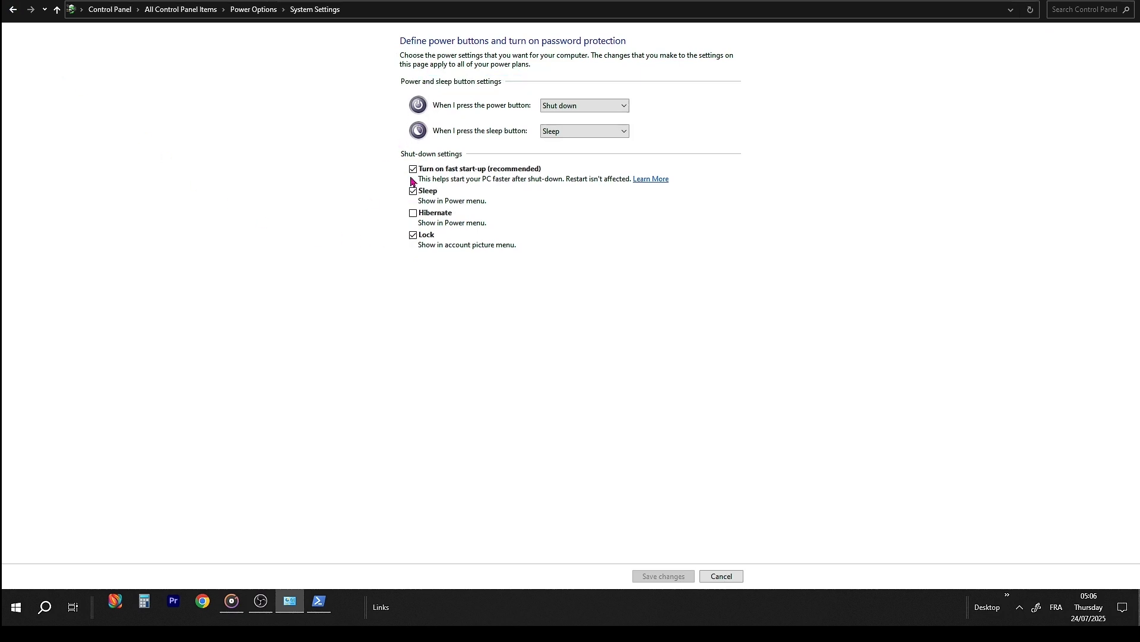
{"action": "left_click", "coordinate": [412, 168]}
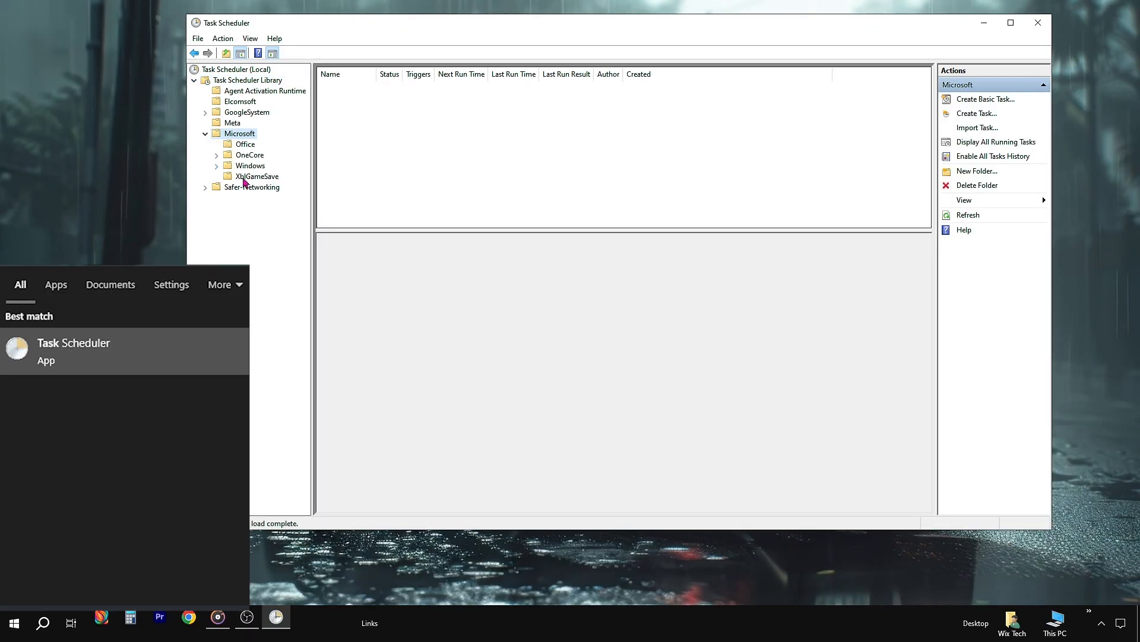
Set Windows Defender and UsbCeip tasks to run only after 10 minutes idle and on AC power
{"action": "left_click", "coordinate": [276, 326]}
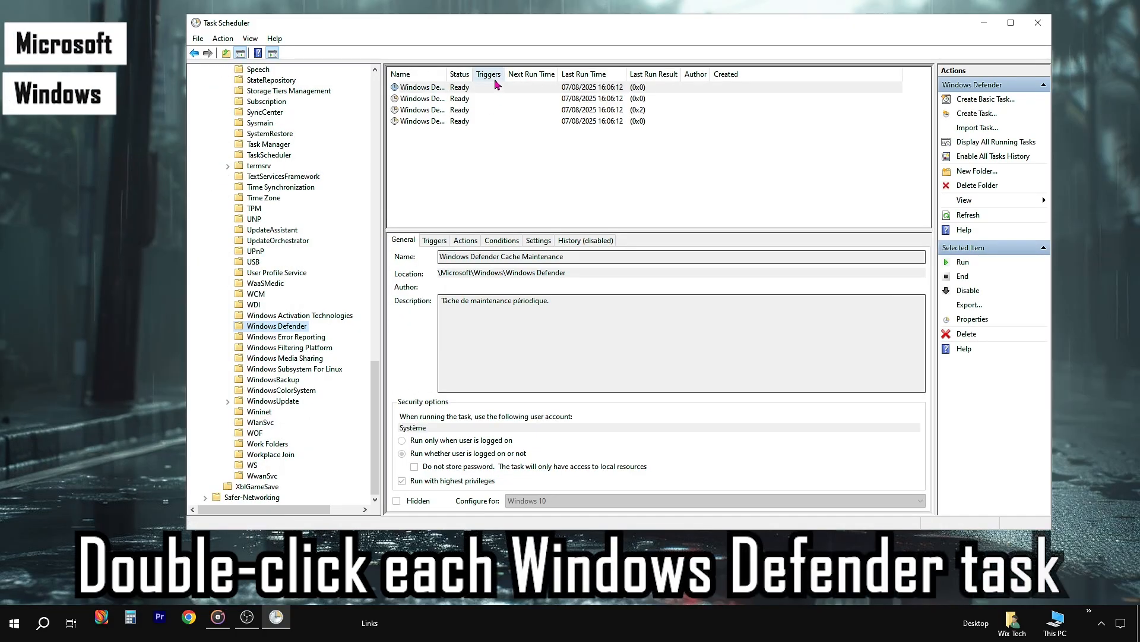
{"action": "double_click", "coordinate": [420, 86]}
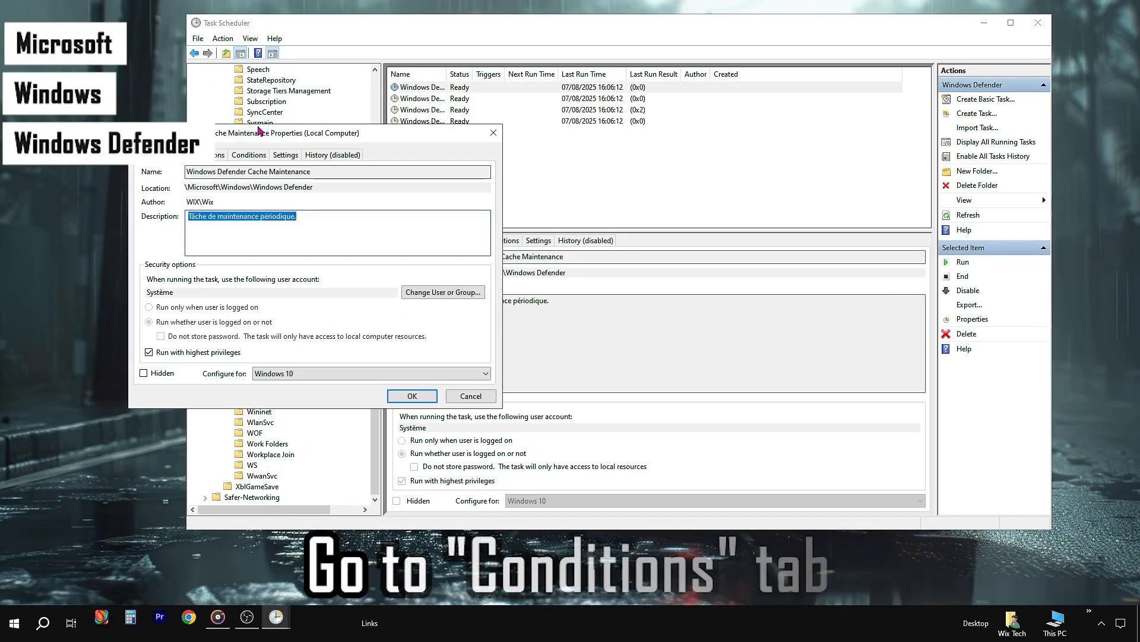
{"action": "left_click", "coordinate": [528, 193]}
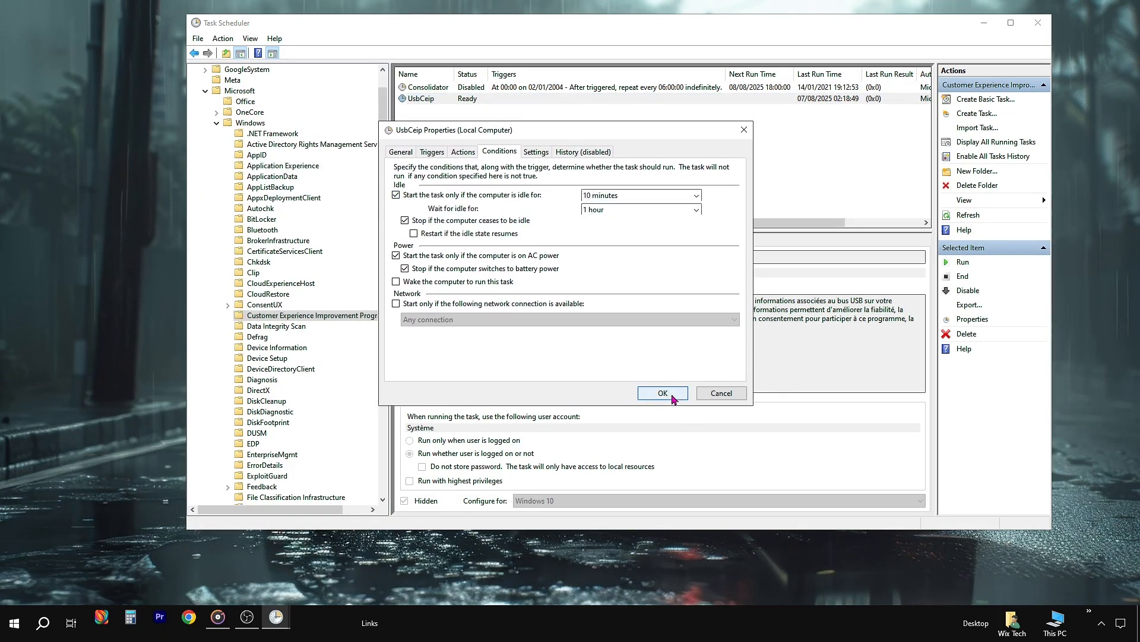
{"action": "left_click", "coordinate": [662, 393]}
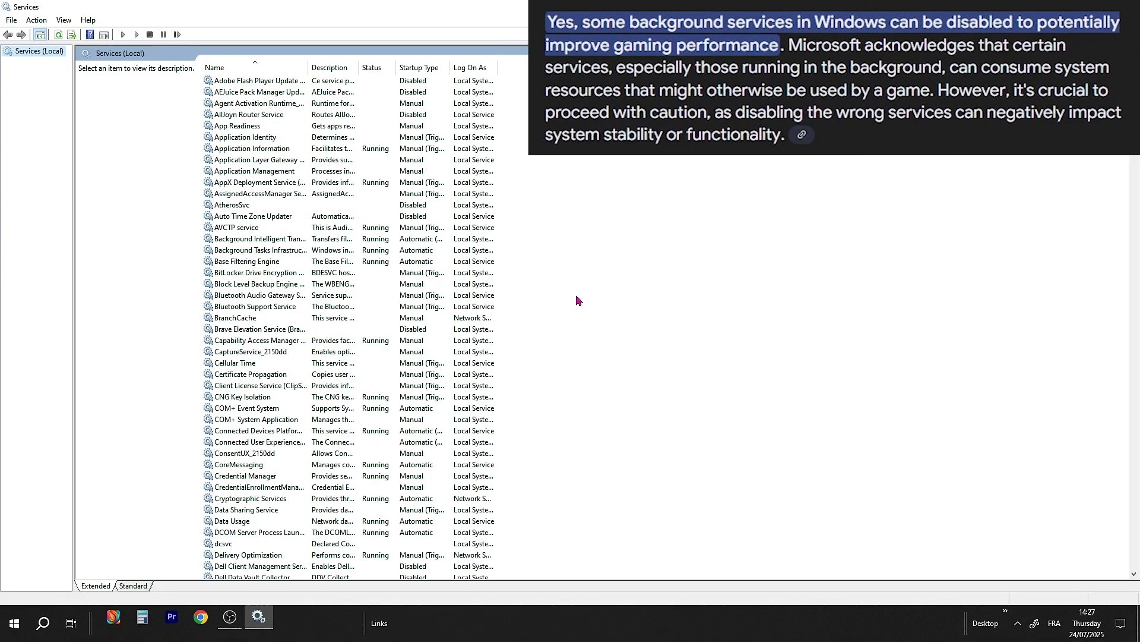
Show the Background Intelligent Transfer Service properties from its right-click menu
{"action": "right_click", "coordinate": [255, 239]}
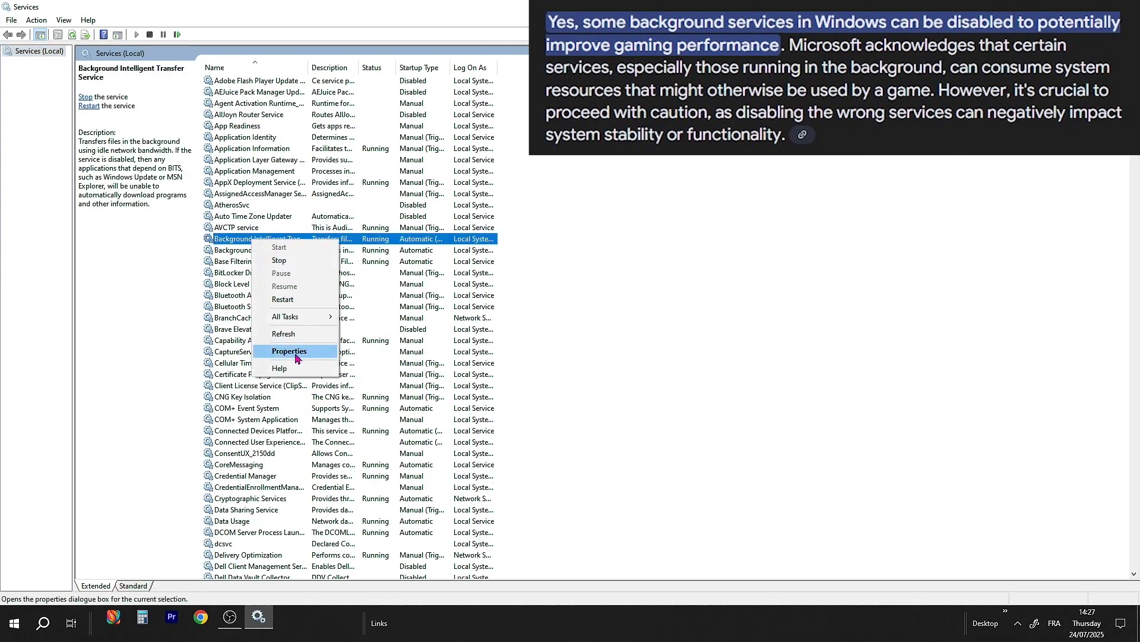
{"action": "left_click", "coordinate": [288, 352]}
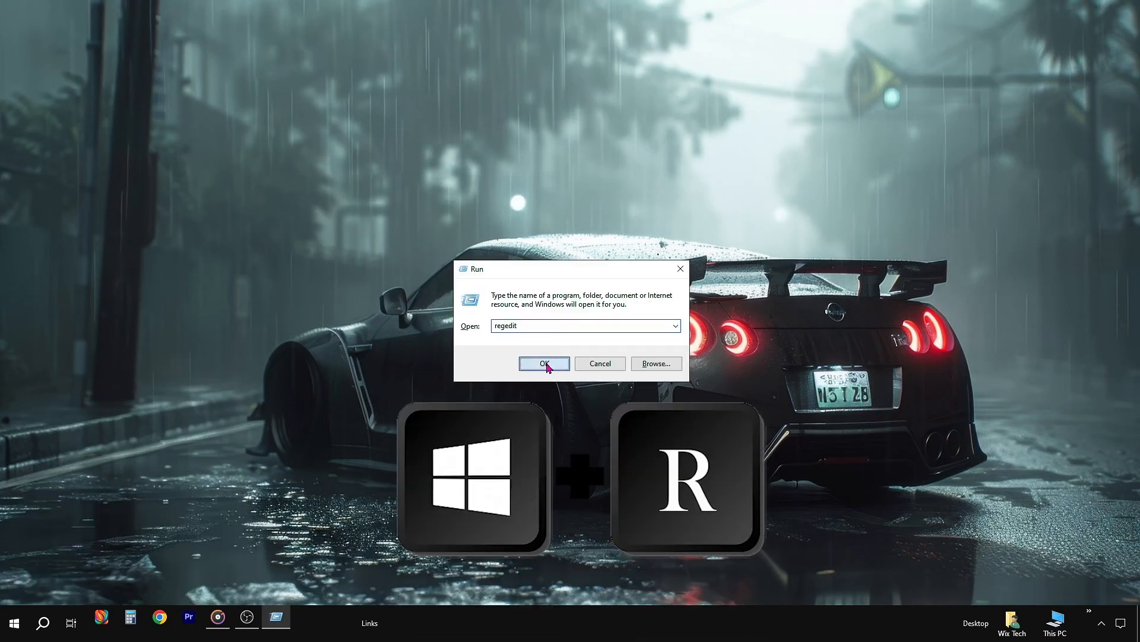
In regedit, navigate to the PowerSettings subkey and change ValueMax from 64 to 0
{"action": "left_click", "coordinate": [544, 364]}
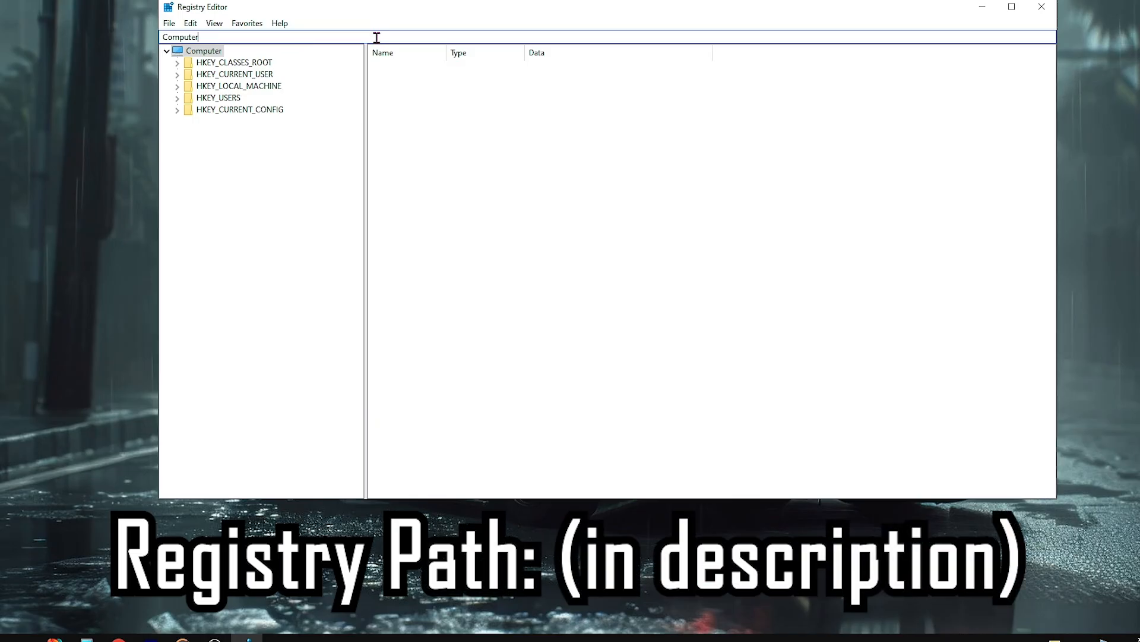
{"action": "type", "text": "HKEY_LOCAL_MACHINE\\SYSTEM\\CurrentControlSet\\Control\\Power\\PowerSettings\\54533251-82be-4824-96c1-47b60b740d00\\0cc5b647-c1df-4637-891a-dec35c318583"}
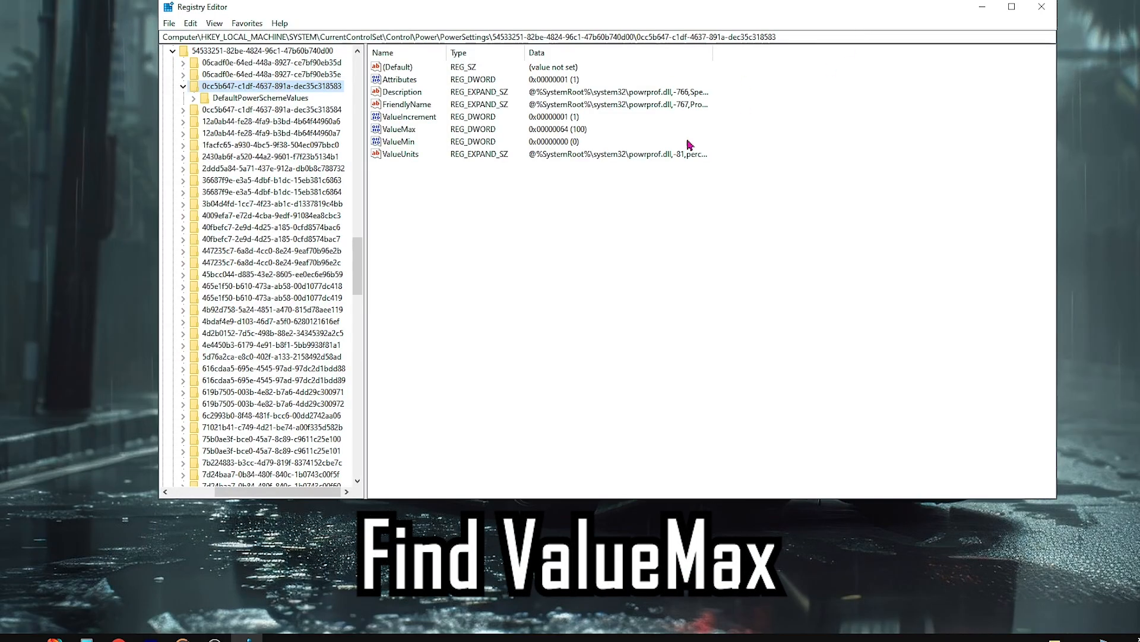
{"action": "left_click", "coordinate": [401, 128]}
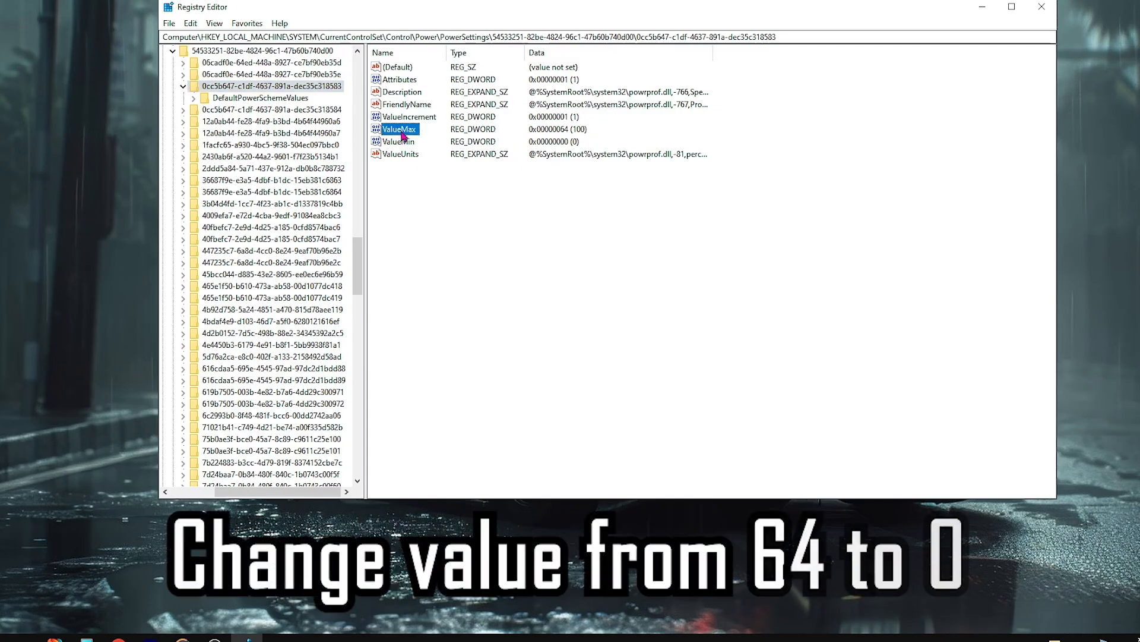
{"action": "double_click", "coordinate": [399, 128]}
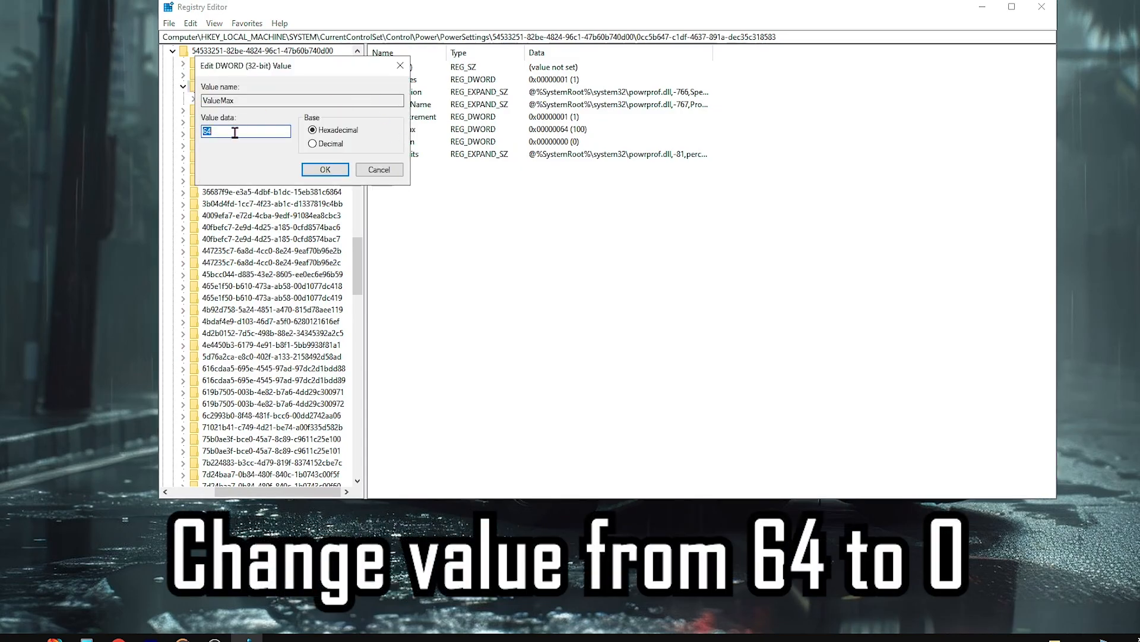
{"action": "type", "text": "0"}
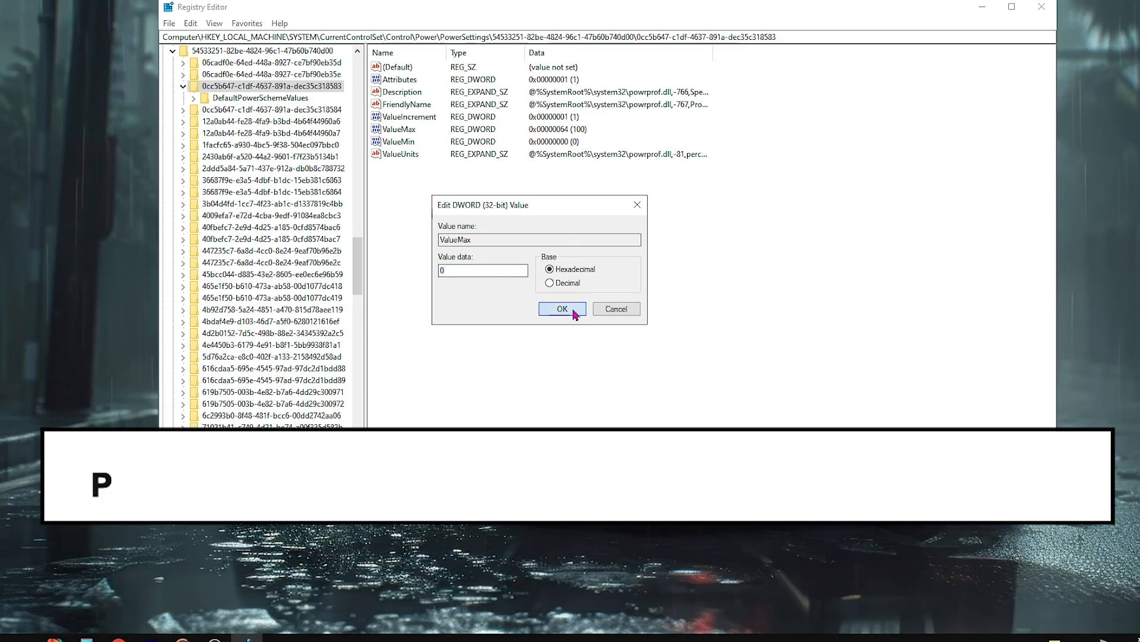
{"action": "left_click", "coordinate": [562, 309]}
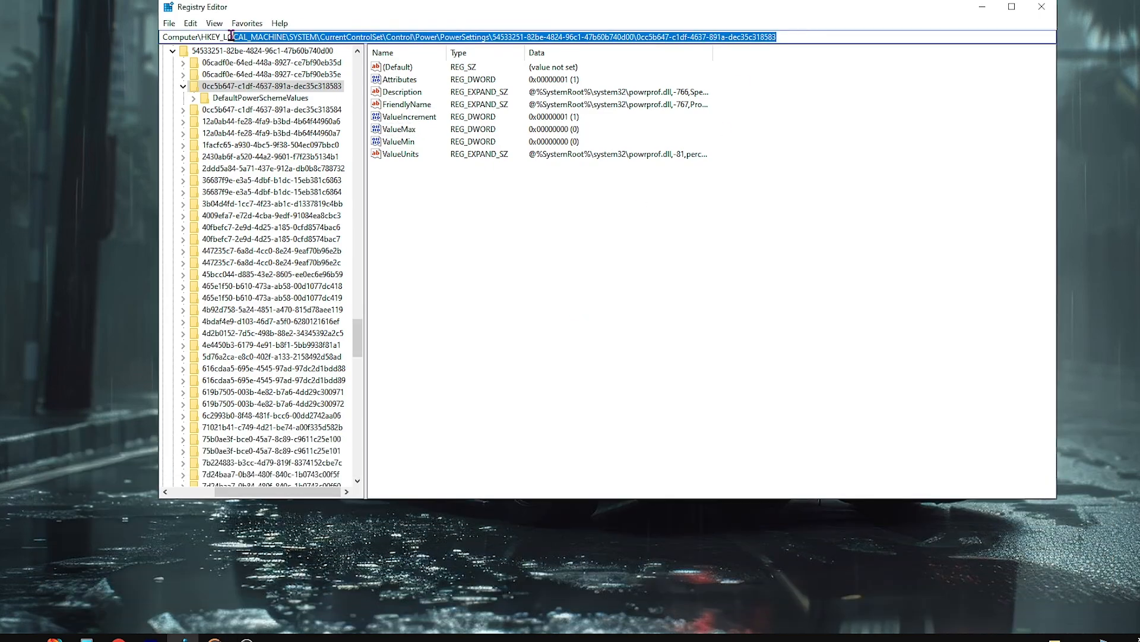
Under ControlSet001 PriorityControl, set Win32PrioritySeparation to decimal 26
{"action": "type", "text": "Computer\\HKEY_LOCAL_MACHINE\\SYSTEM\\ControlSet001\\Control\\PriorityControl"}
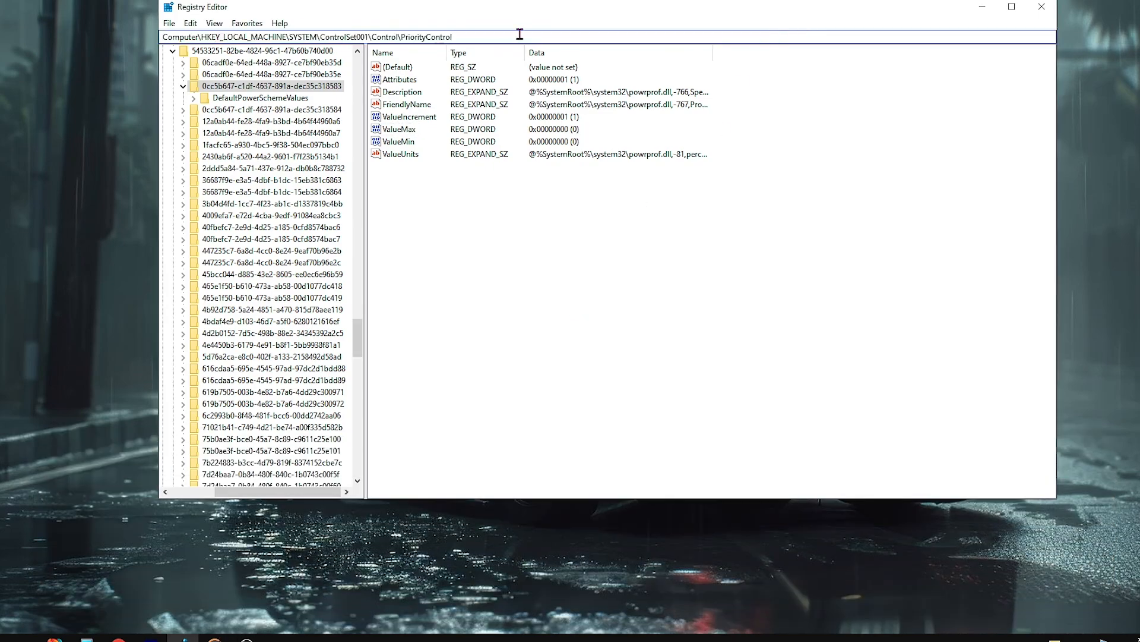
{"action": "left_click", "coordinate": [412, 92]}
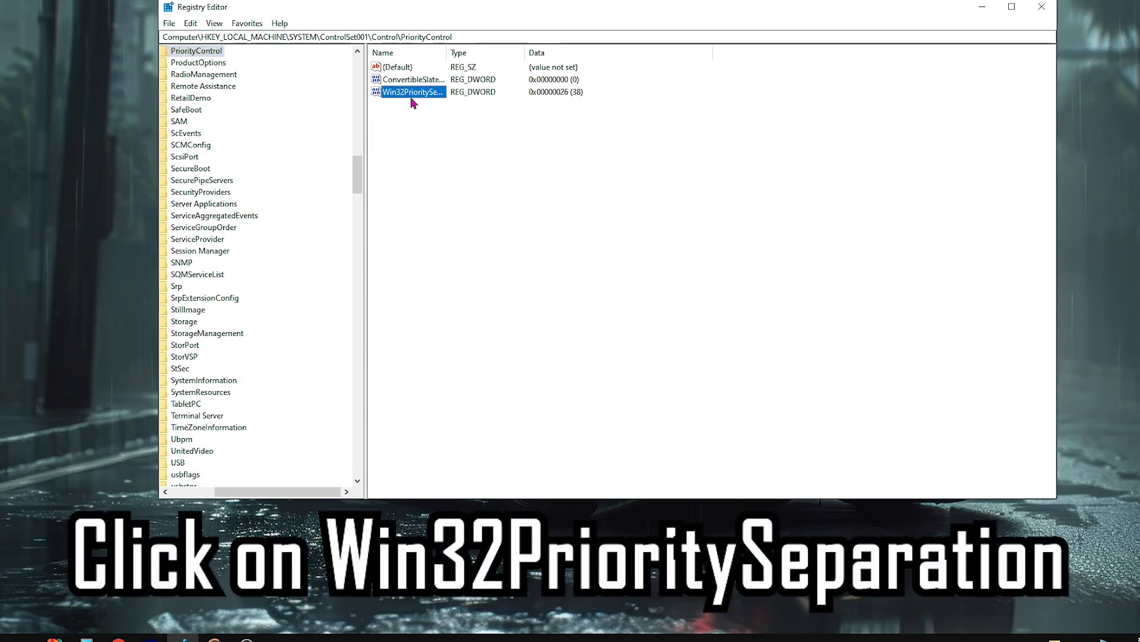
{"action": "double_click", "coordinate": [412, 92]}
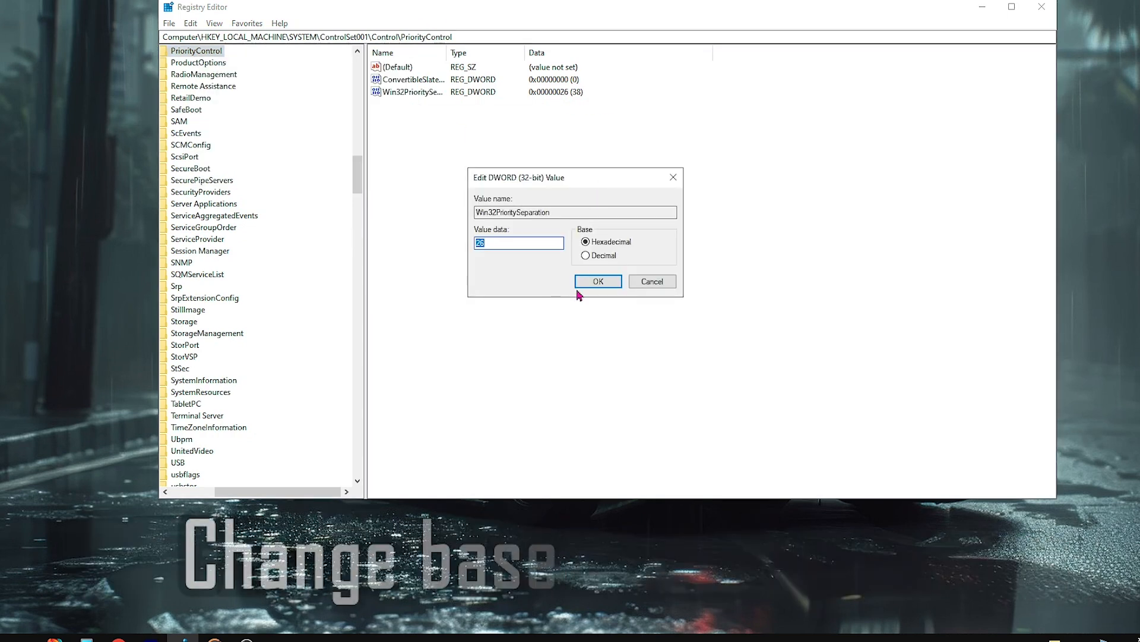
{"action": "left_click", "coordinate": [586, 255]}
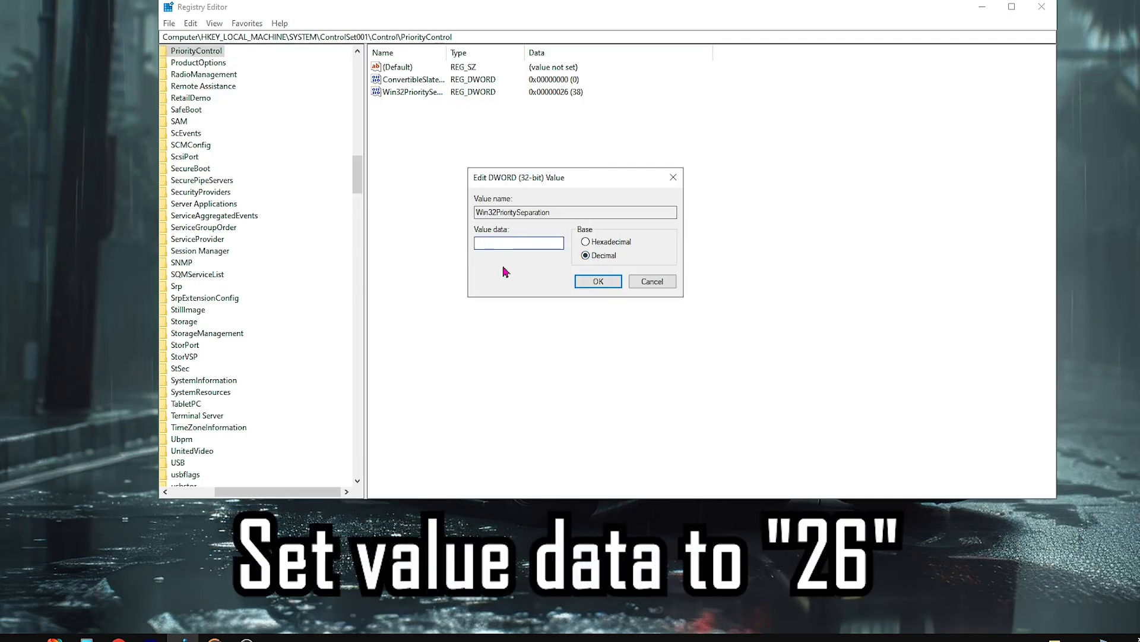
{"action": "type", "text": "26"}
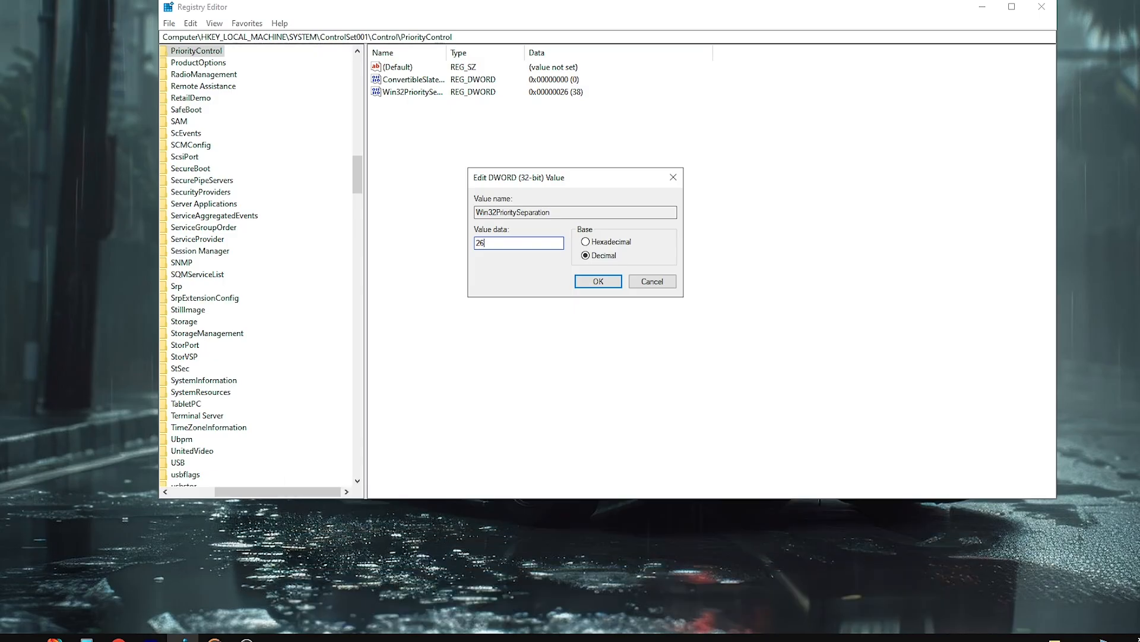
{"action": "left_click", "coordinate": [597, 281]}
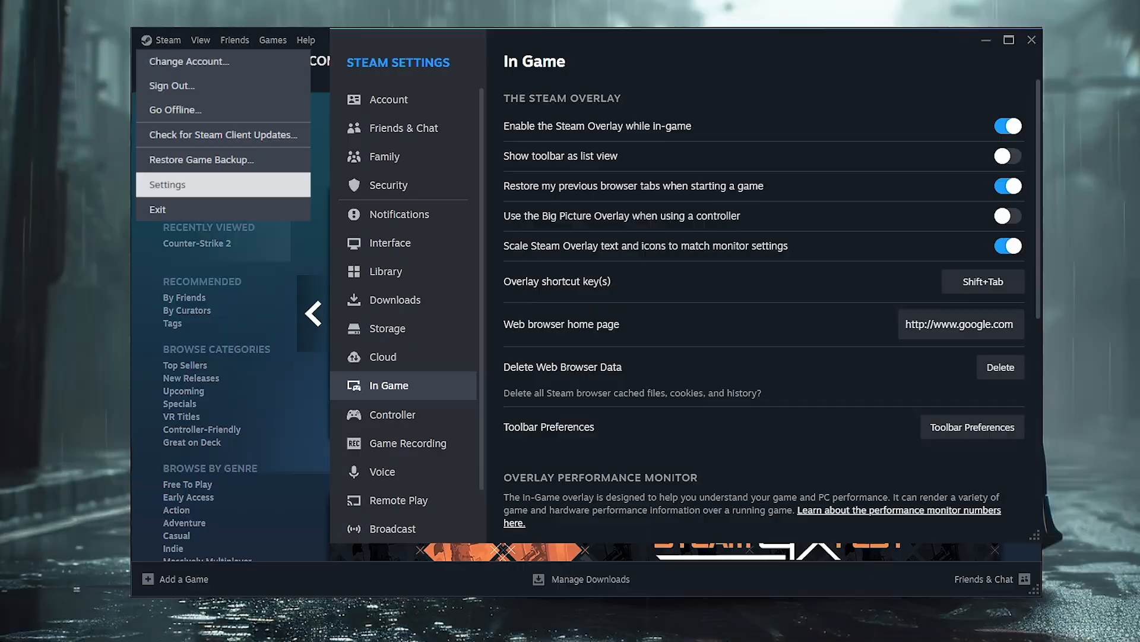
{"action": "mouse_move", "coordinate": [421, 389]}
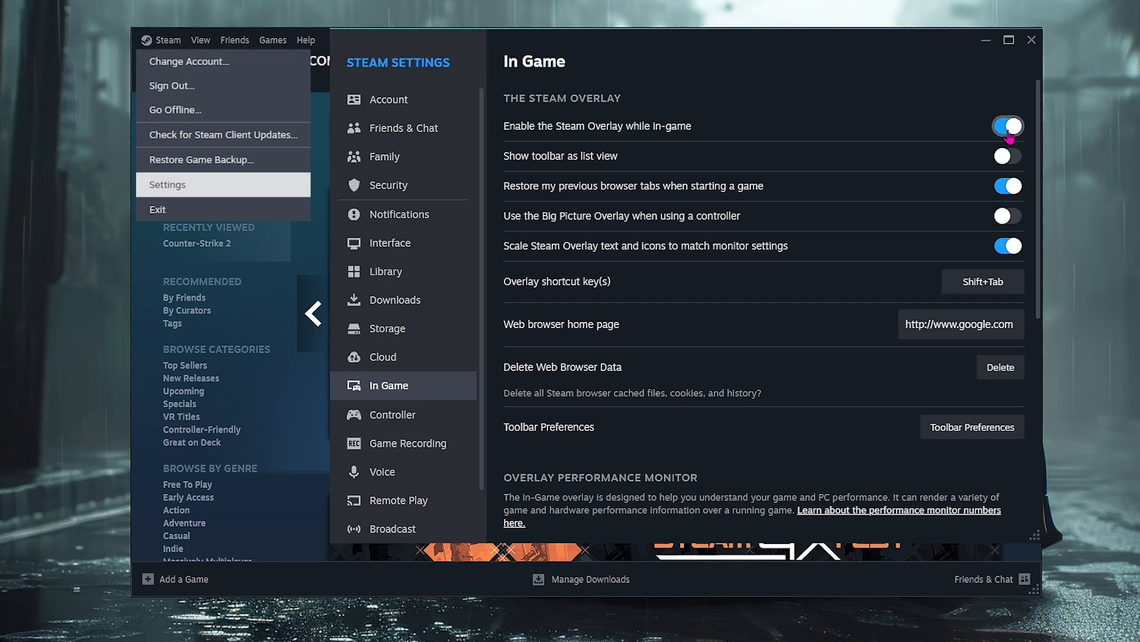
Switch off the Steam in-game overlay and show the Game Recording settings with recording off
{"action": "left_click", "coordinate": [1006, 124]}
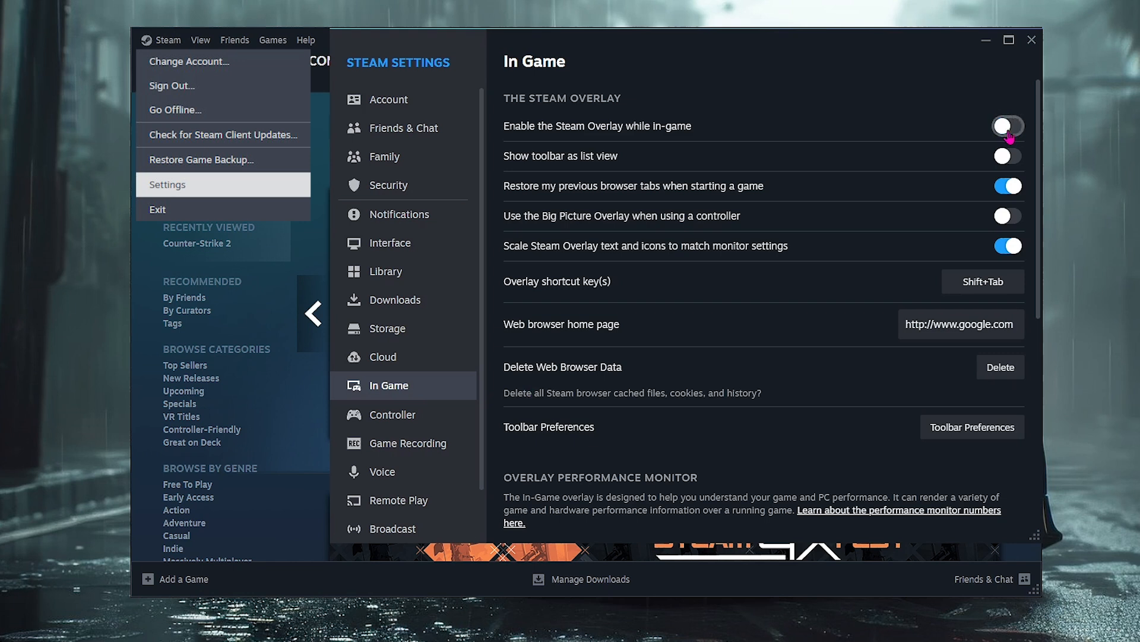
{"action": "left_click", "coordinate": [407, 443]}
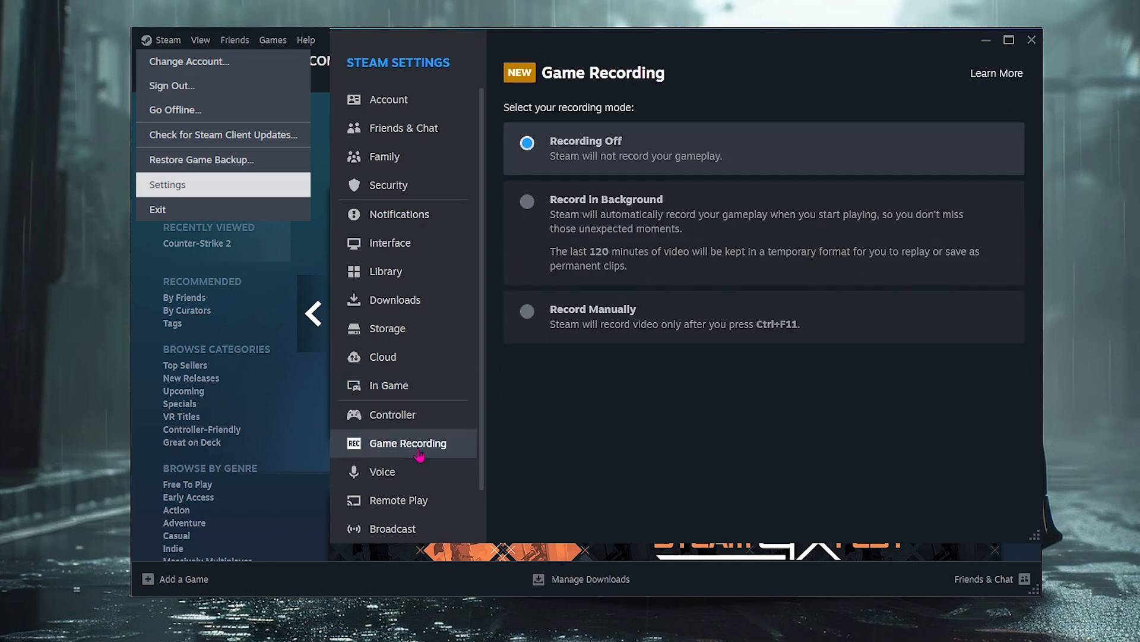